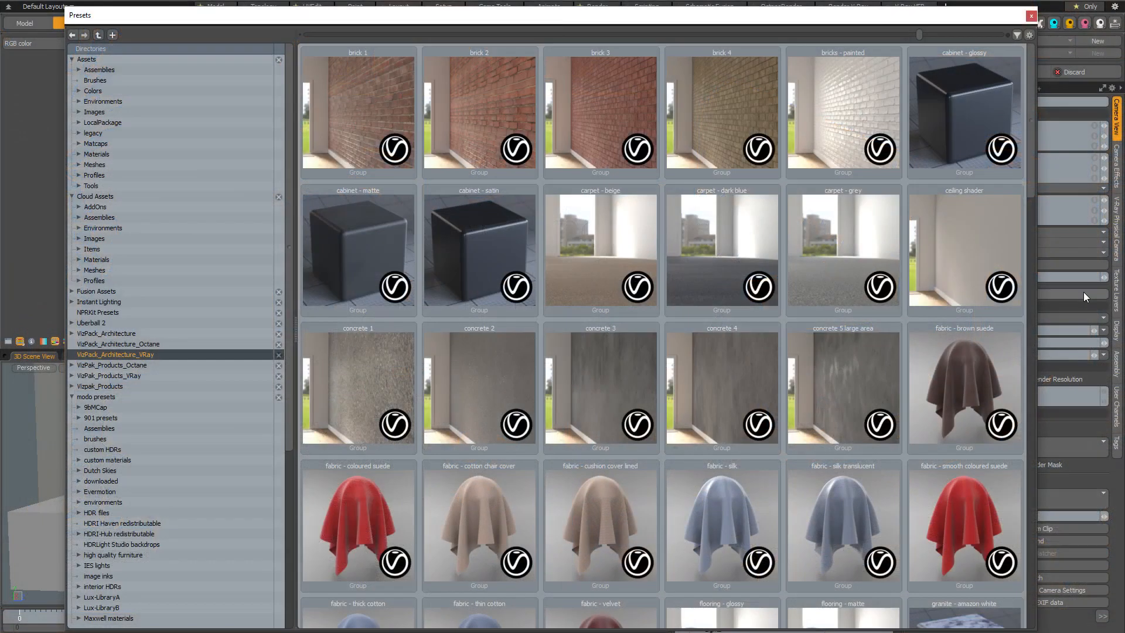
pyautogui.moveTo(1099, 342)
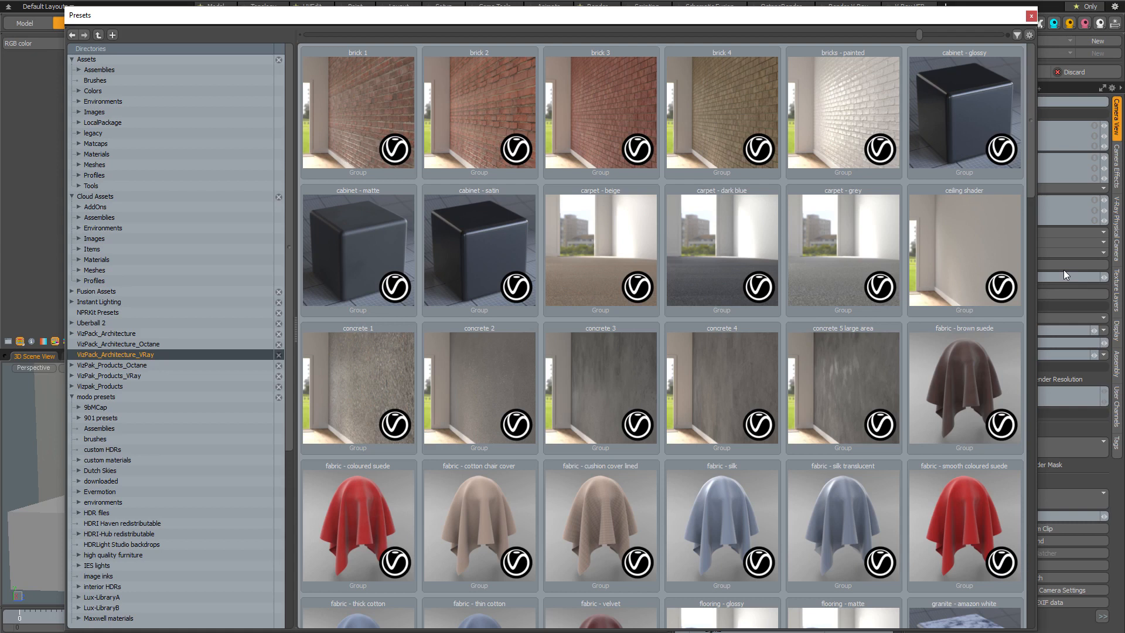
pyautogui.moveTo(1091, 272)
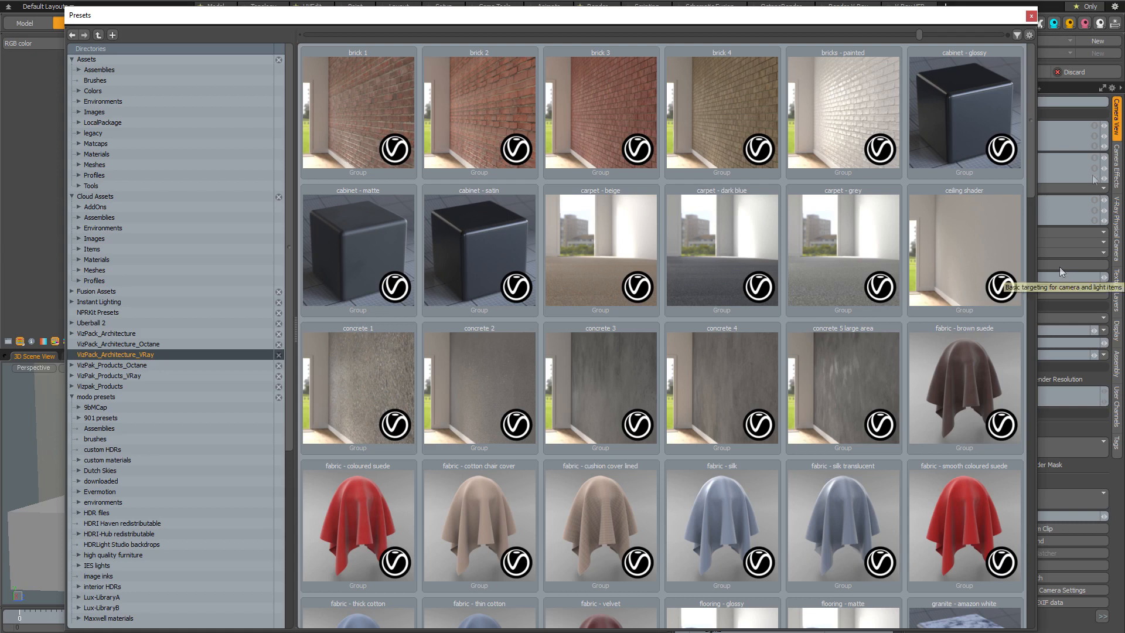
pyautogui.moveTo(1091, 180)
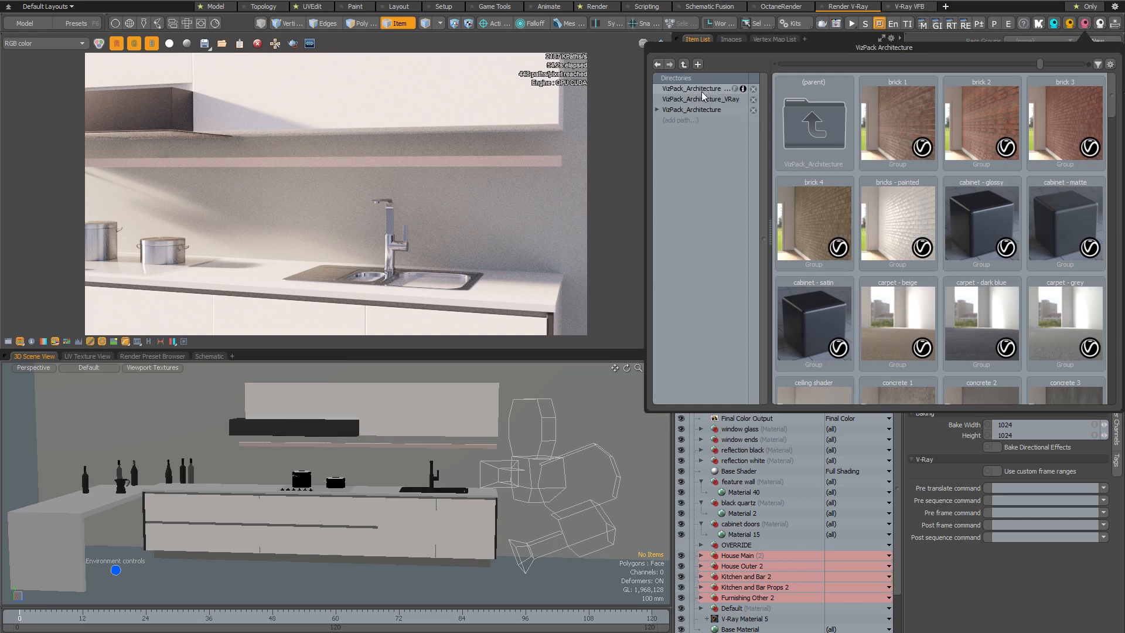
pyautogui.moveTo(720, 98)
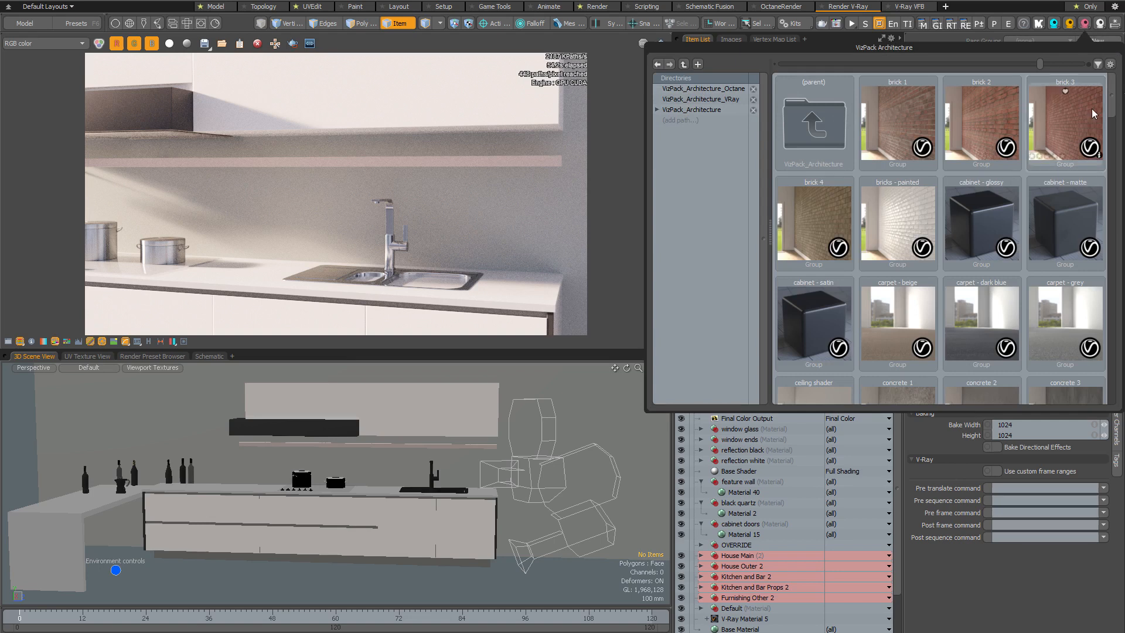
# Step: Apply the paint - matte white preset to the feature wall
pyautogui.scroll(-3)
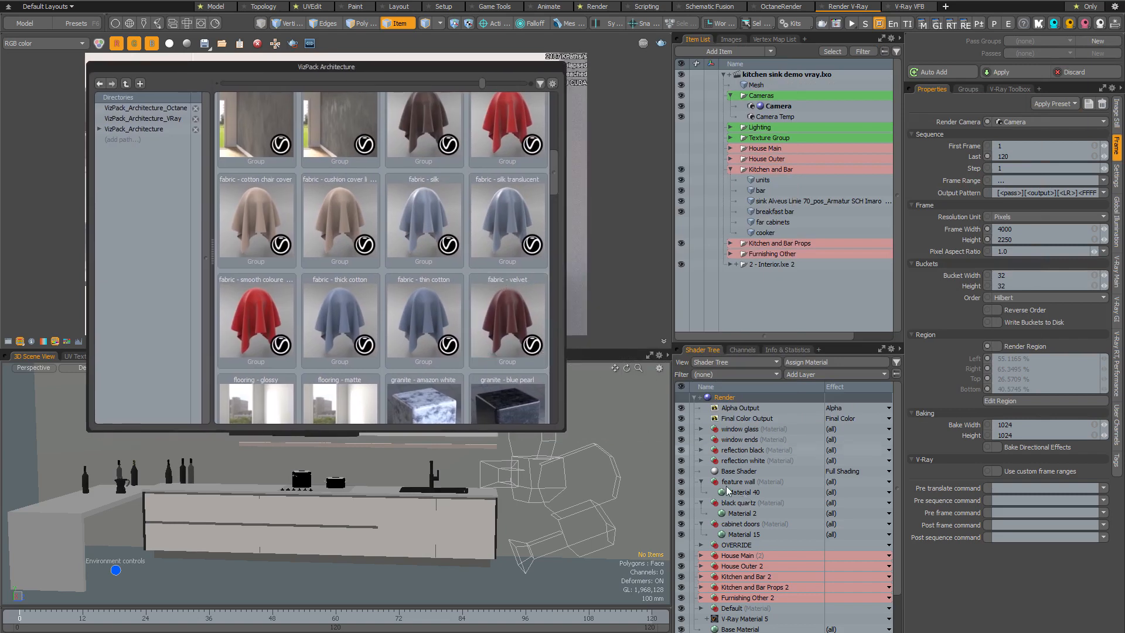
pyautogui.scroll(-3)
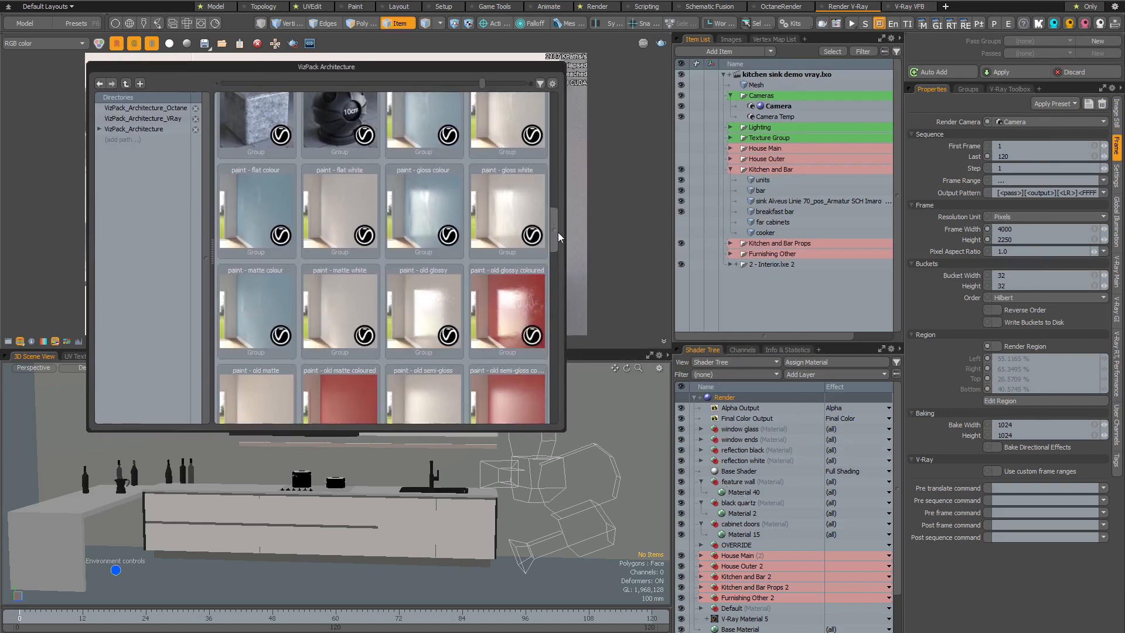
pyautogui.click(339, 294)
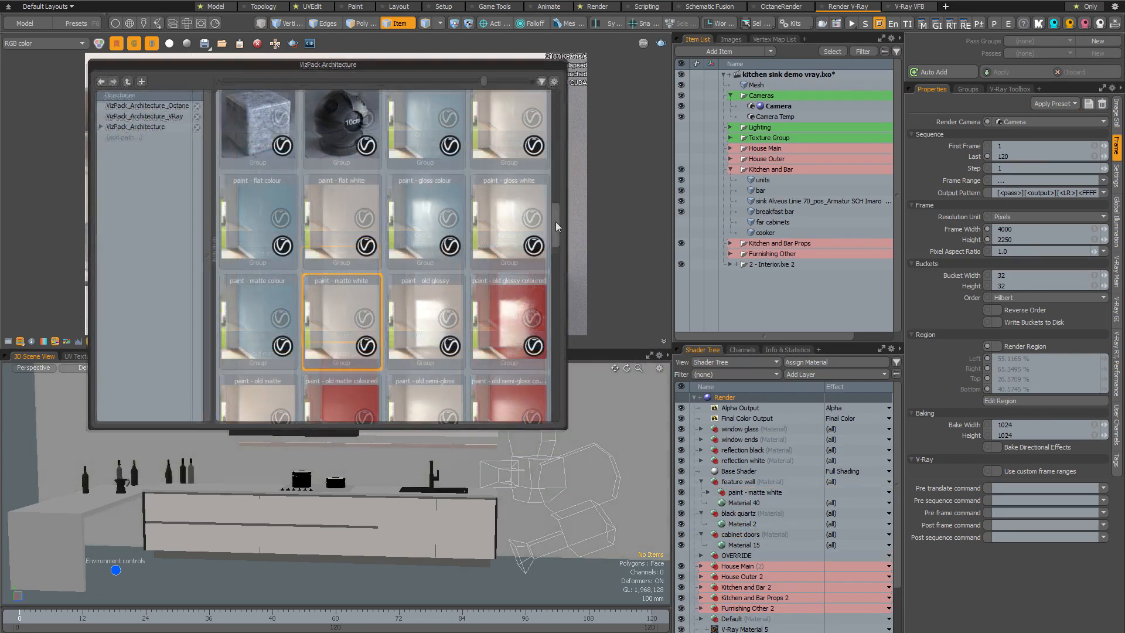
# Step: Apply quartz - black starlight to the worktop and cabinet - satin to the cabinet doors
pyautogui.scroll(-3)
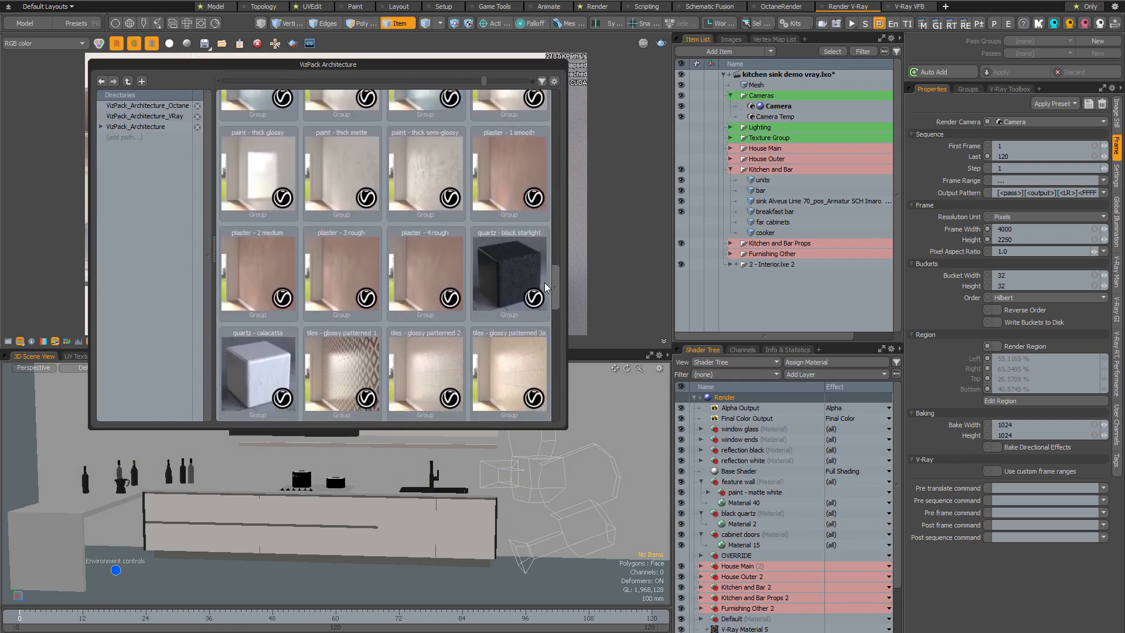
pyautogui.click(509, 271)
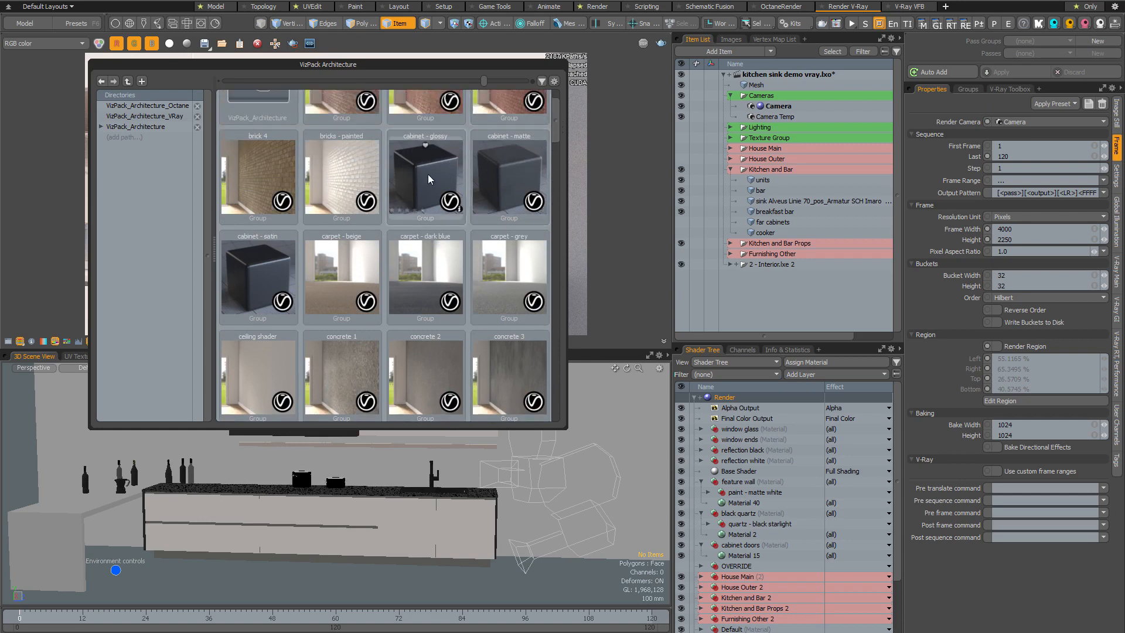
pyautogui.click(258, 276)
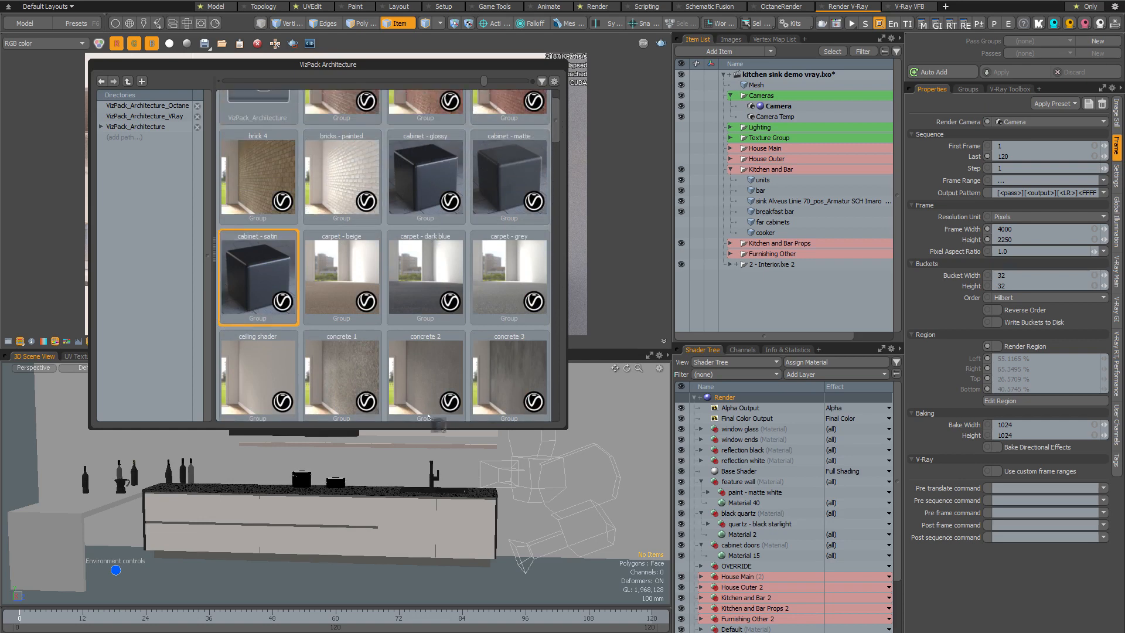
pyautogui.click(739, 544)
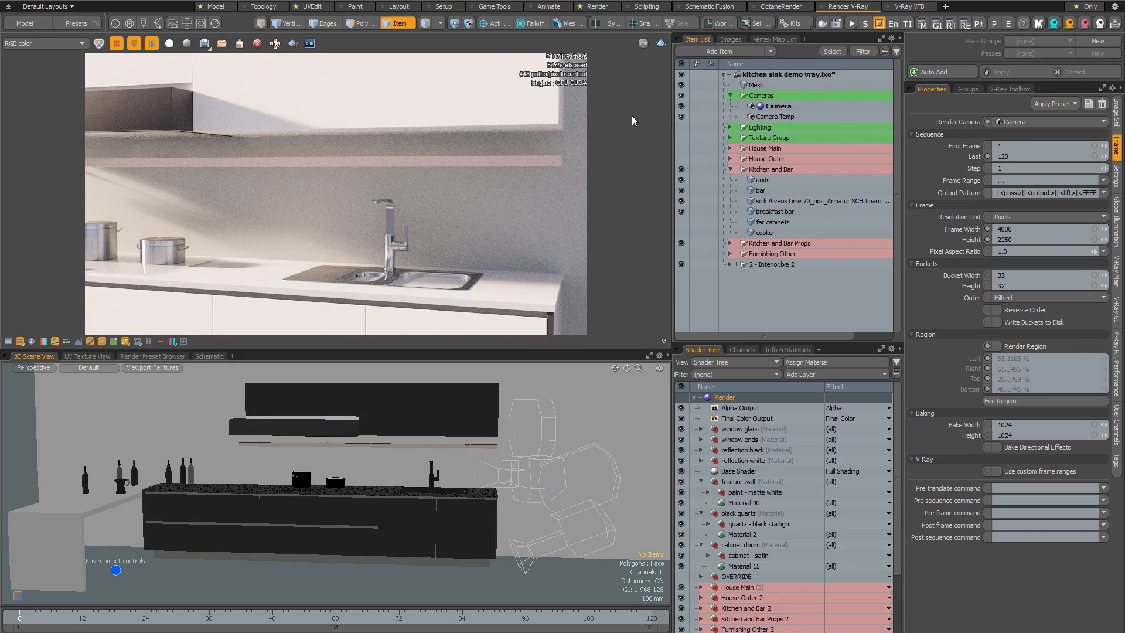
pyautogui.moveTo(648, 126)
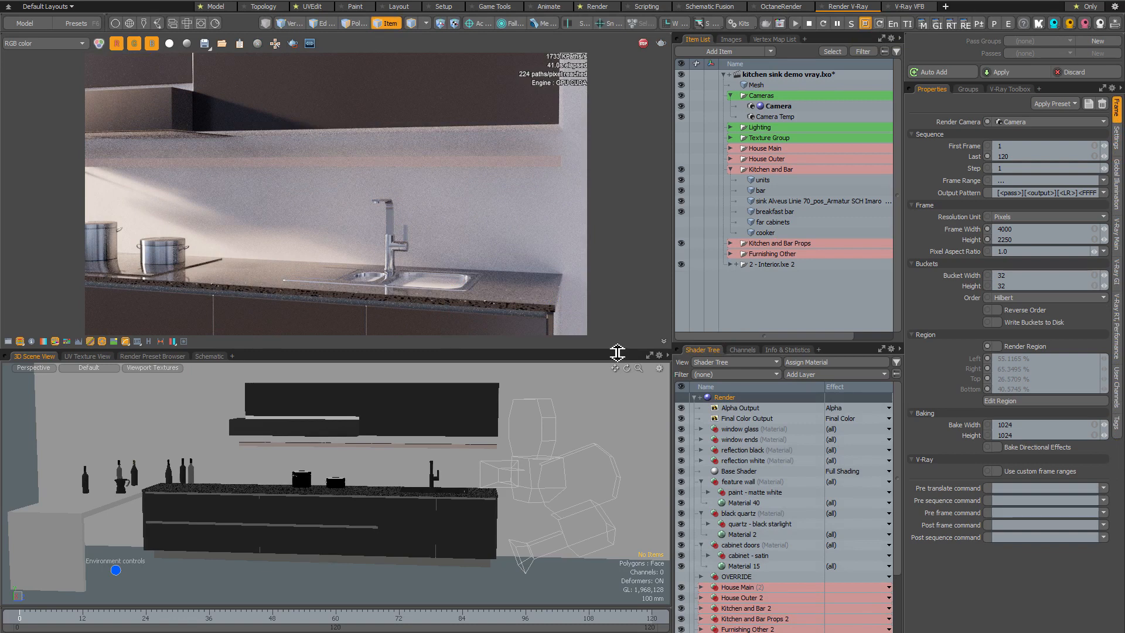
# Step: Close the preset browser so the V-Ray preview shows the speckled black quartz worktop
pyautogui.click(701, 557)
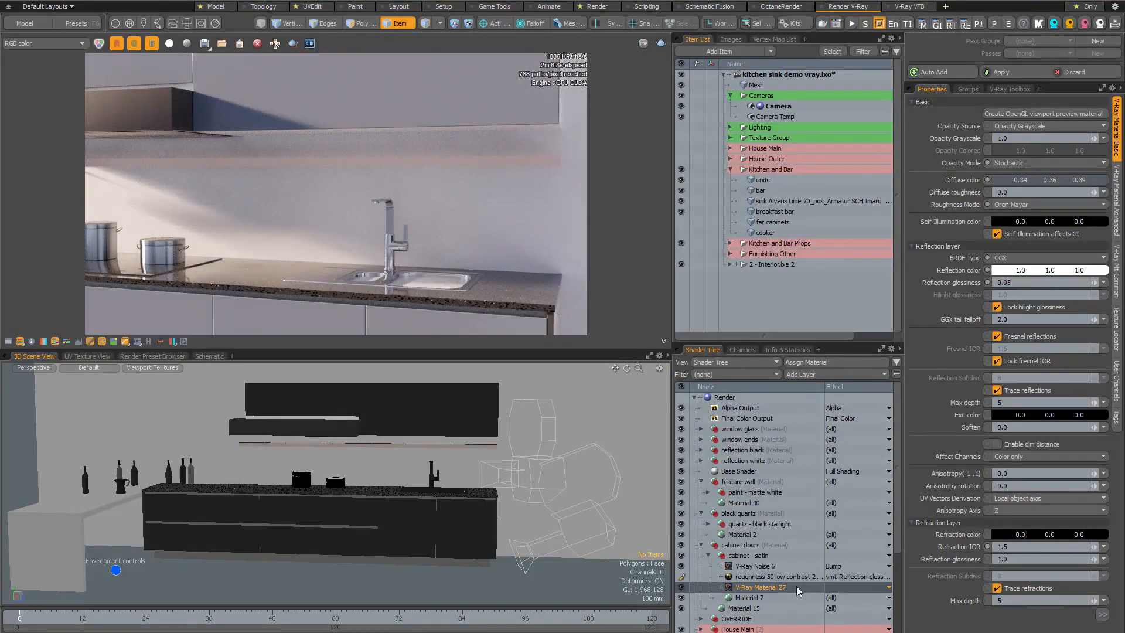
pyautogui.moveTo(761, 588)
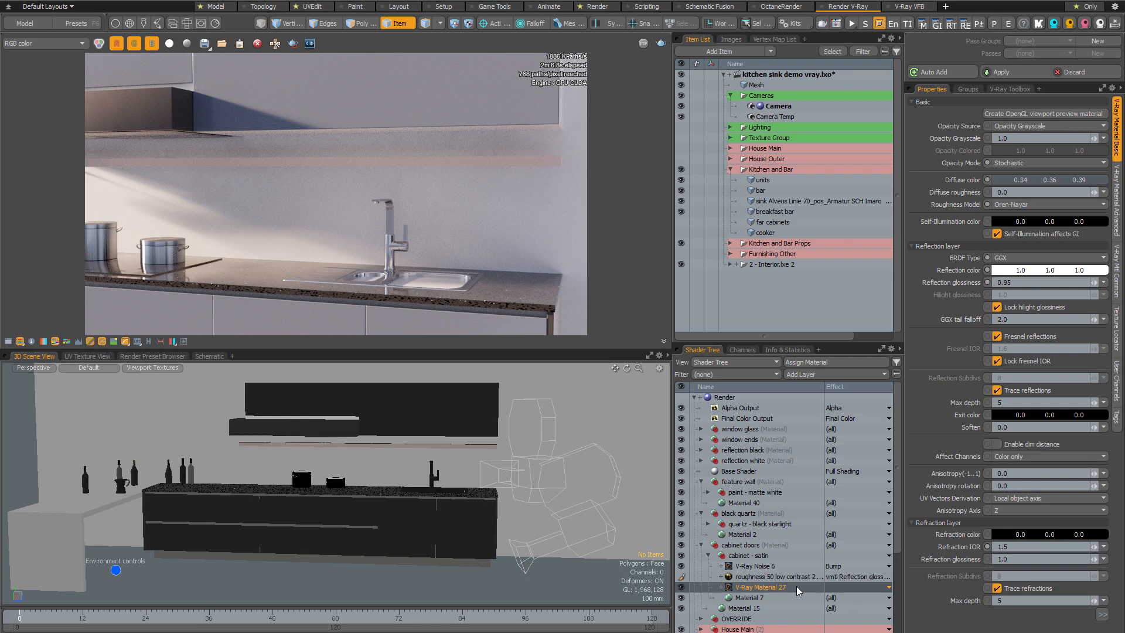
# Step: Switch the kitchen scene to the Octane render setup with a live preview
pyautogui.click(780, 6)
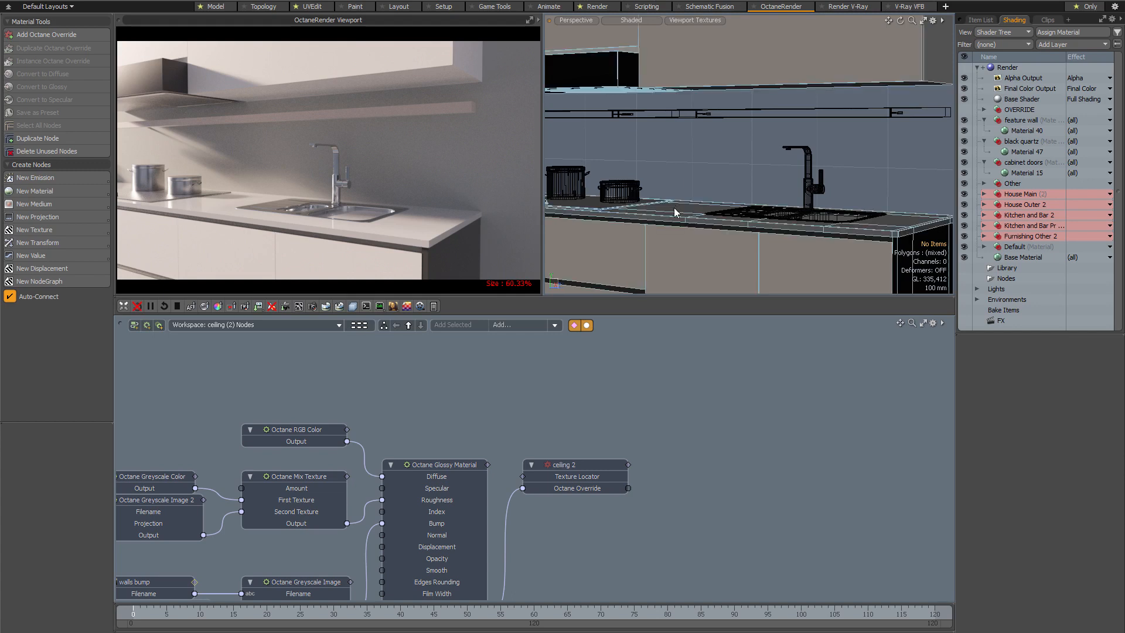
pyautogui.moveTo(675, 214)
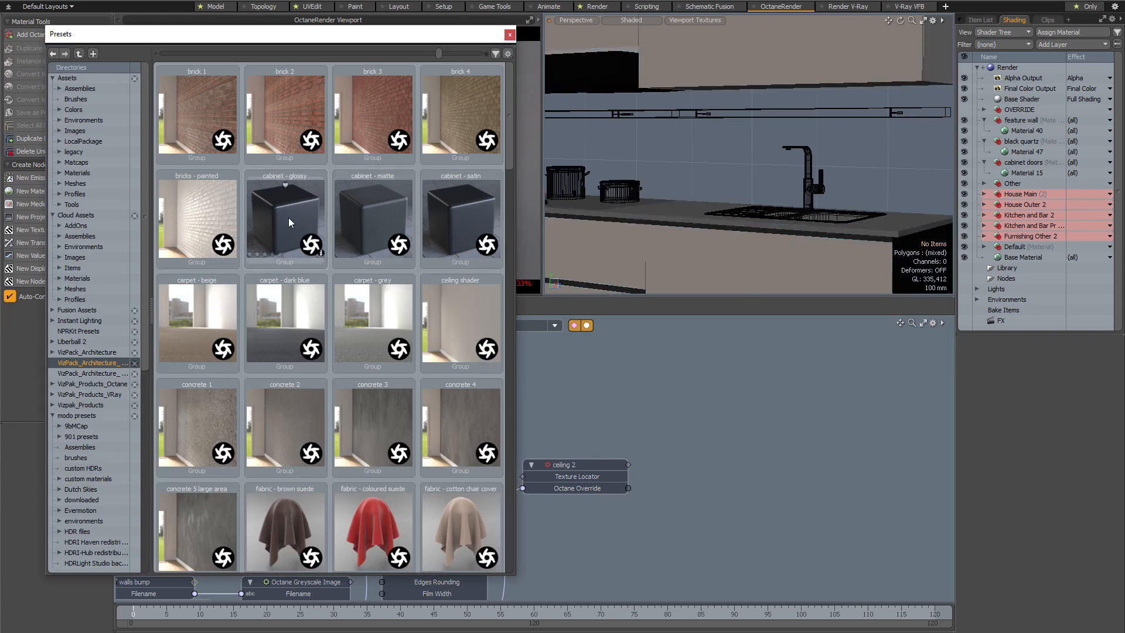
# Step: Apply Octane presets: glossy cabinet, granite - amazon white on the worktop, matte white on the wall
pyautogui.click(285, 217)
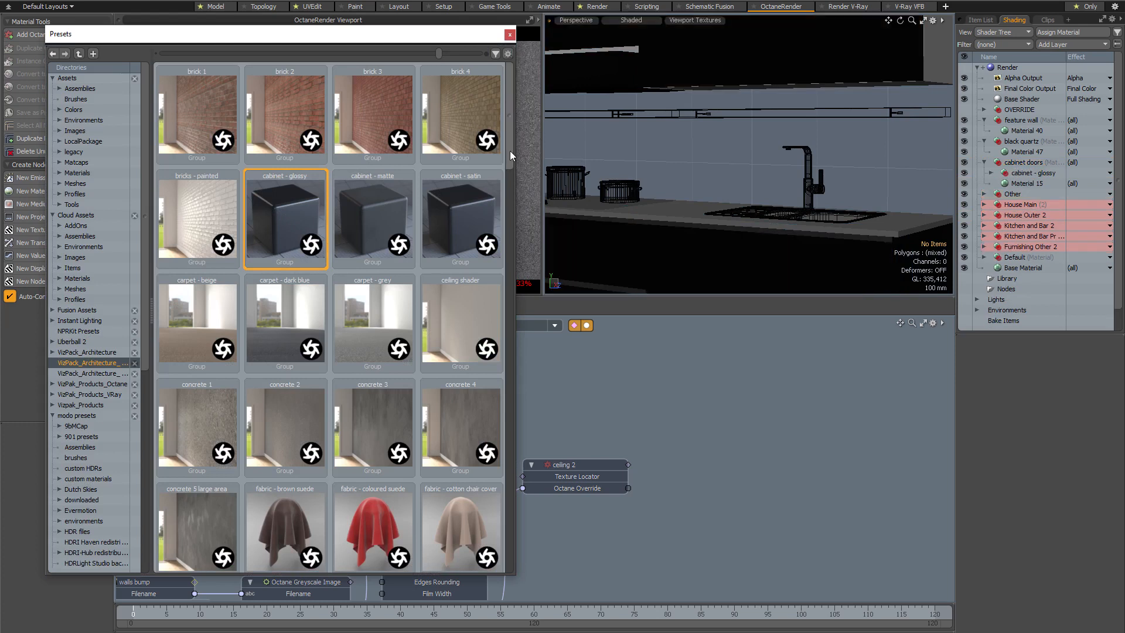
pyautogui.scroll(-3)
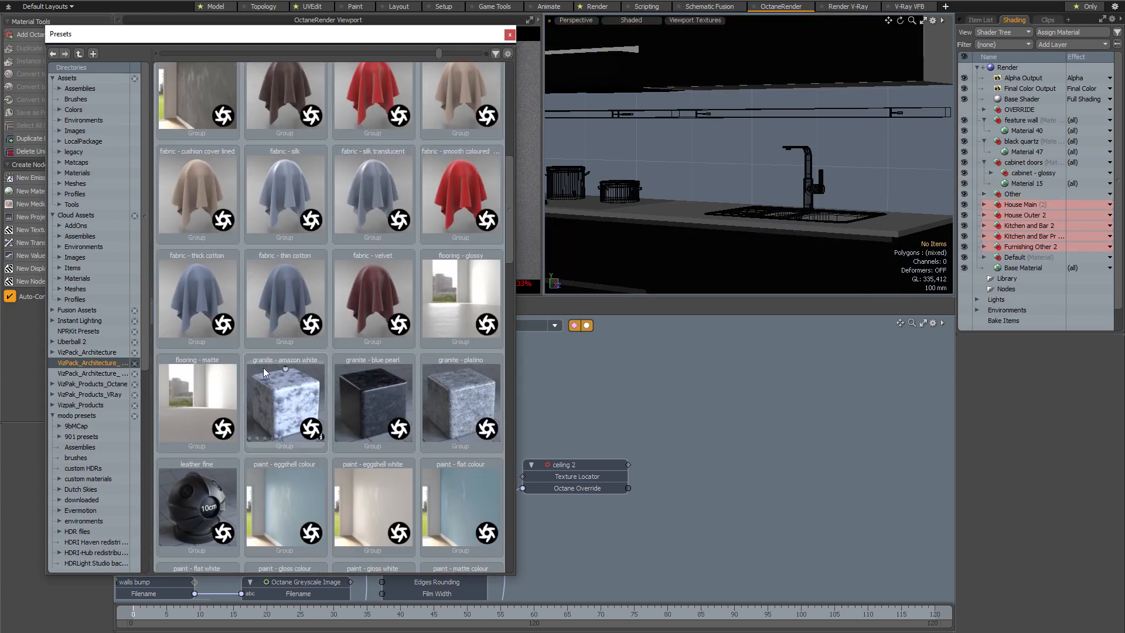
pyautogui.click(284, 402)
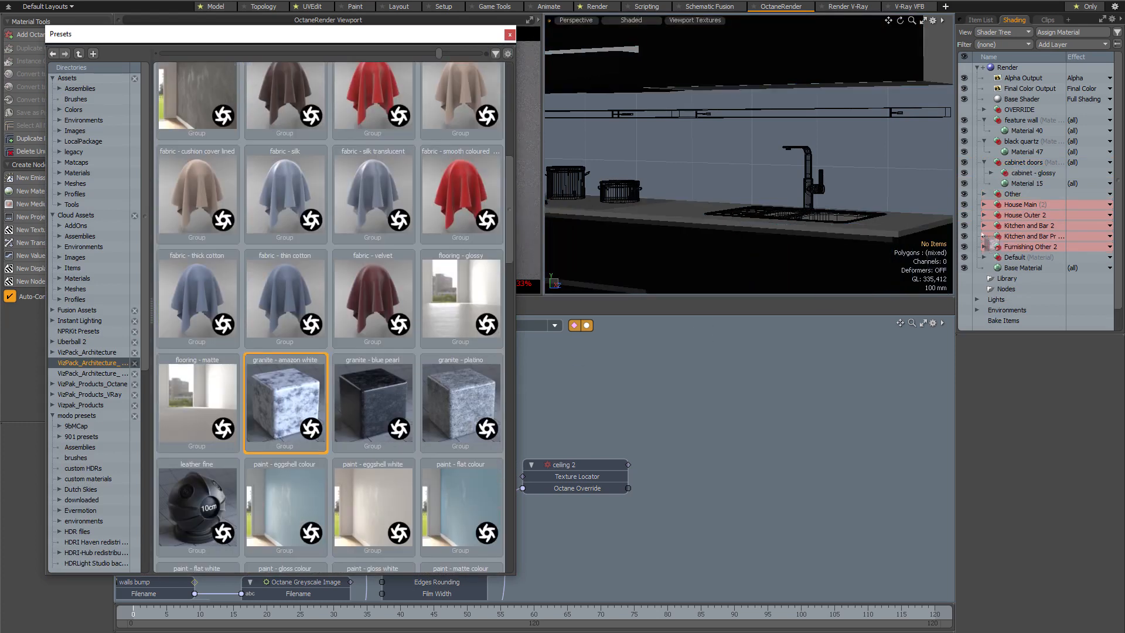
pyautogui.click(1025, 141)
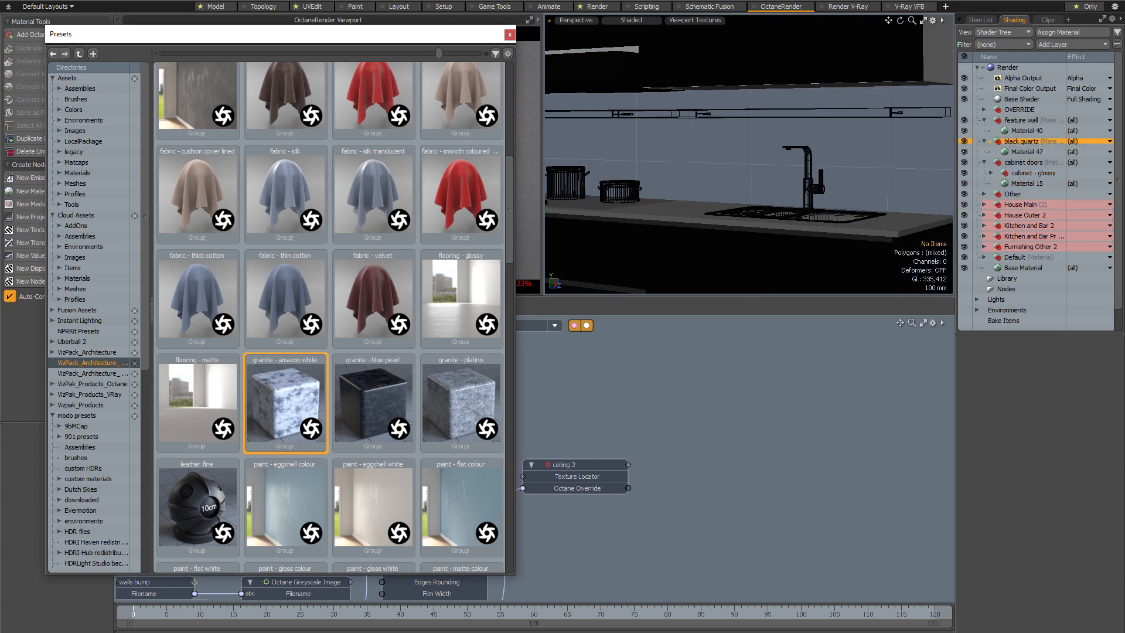
pyautogui.scroll(-3)
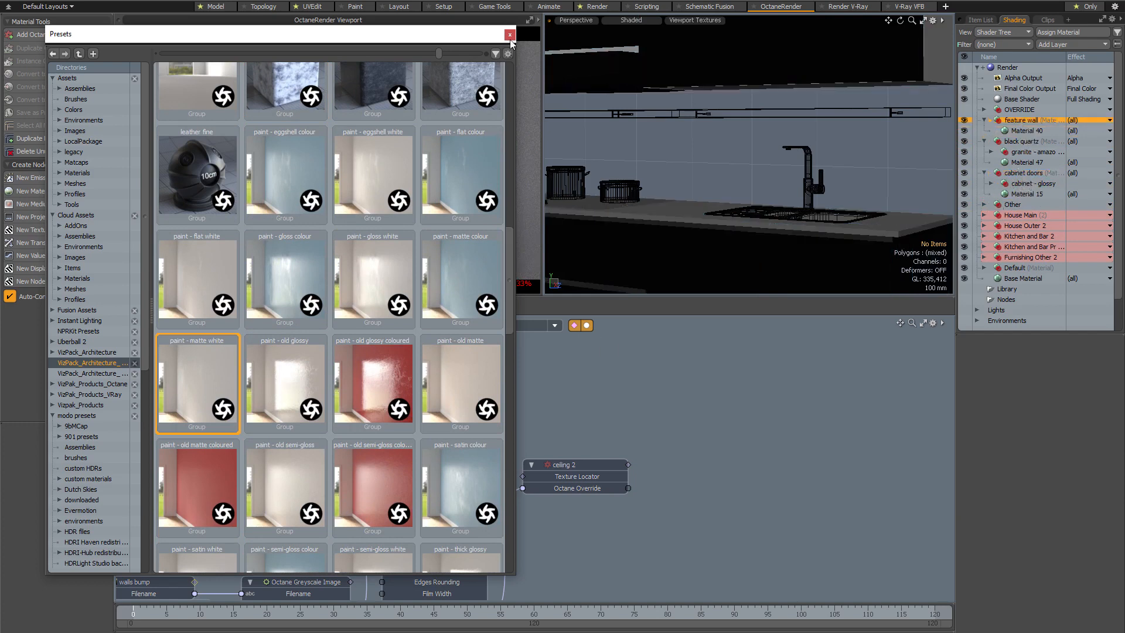
pyautogui.click(509, 35)
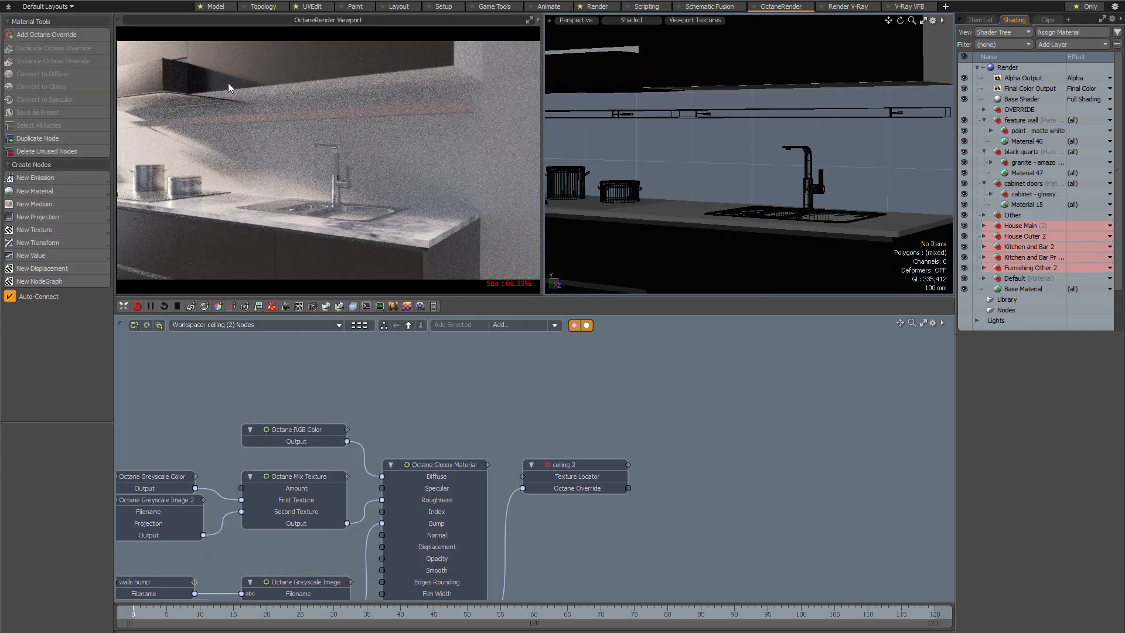
pyautogui.moveTo(284, 144)
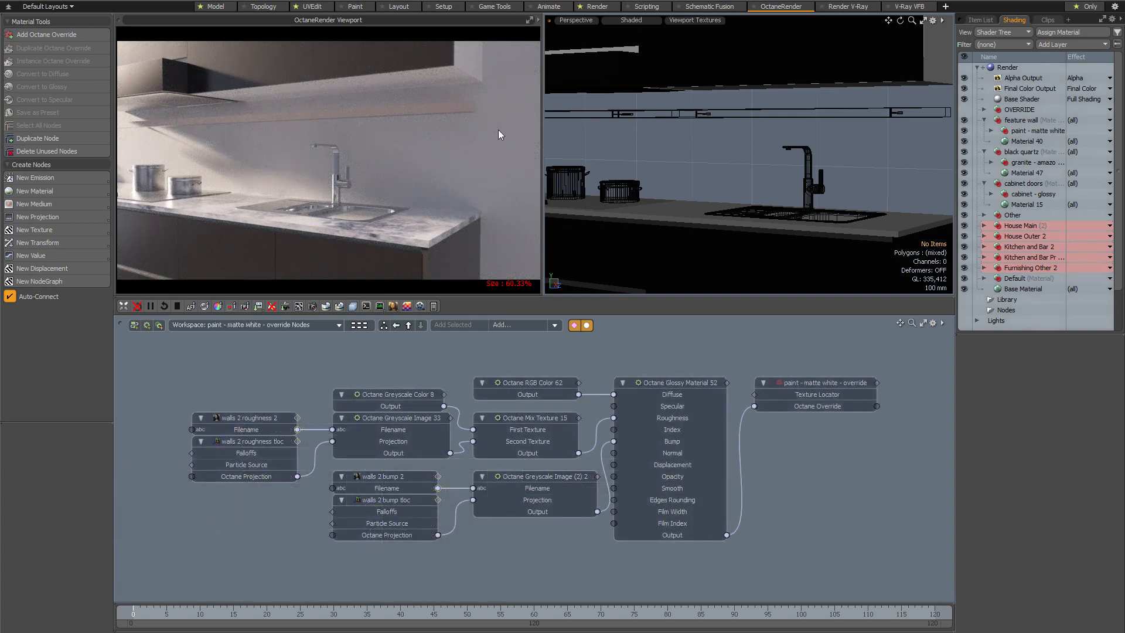
pyautogui.moveTo(218, 252)
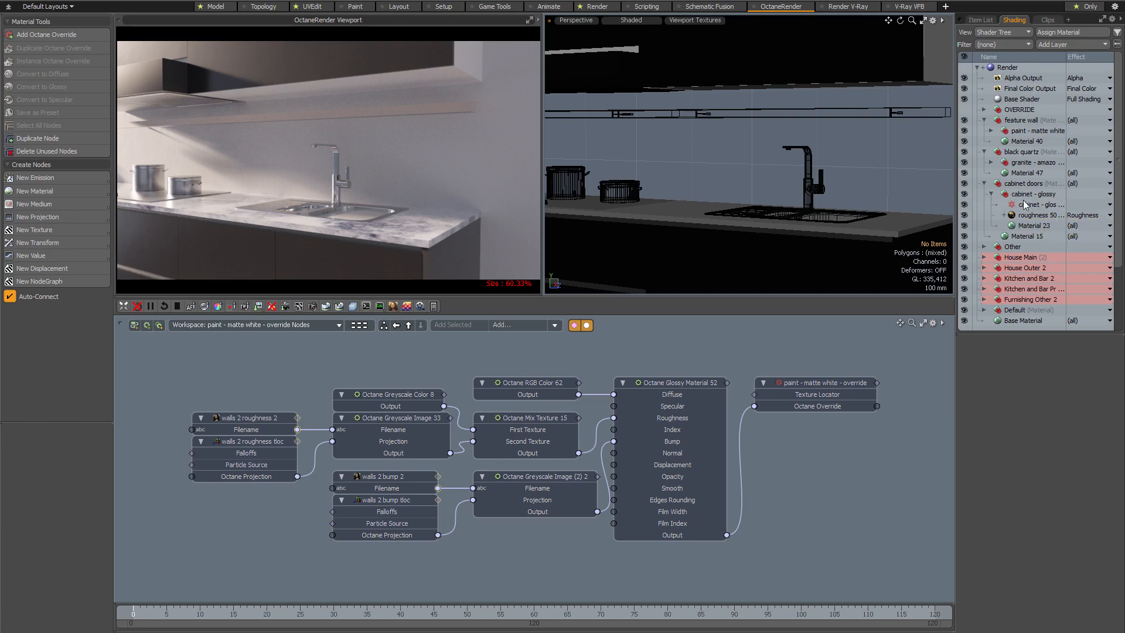
pyautogui.moveTo(1027, 207)
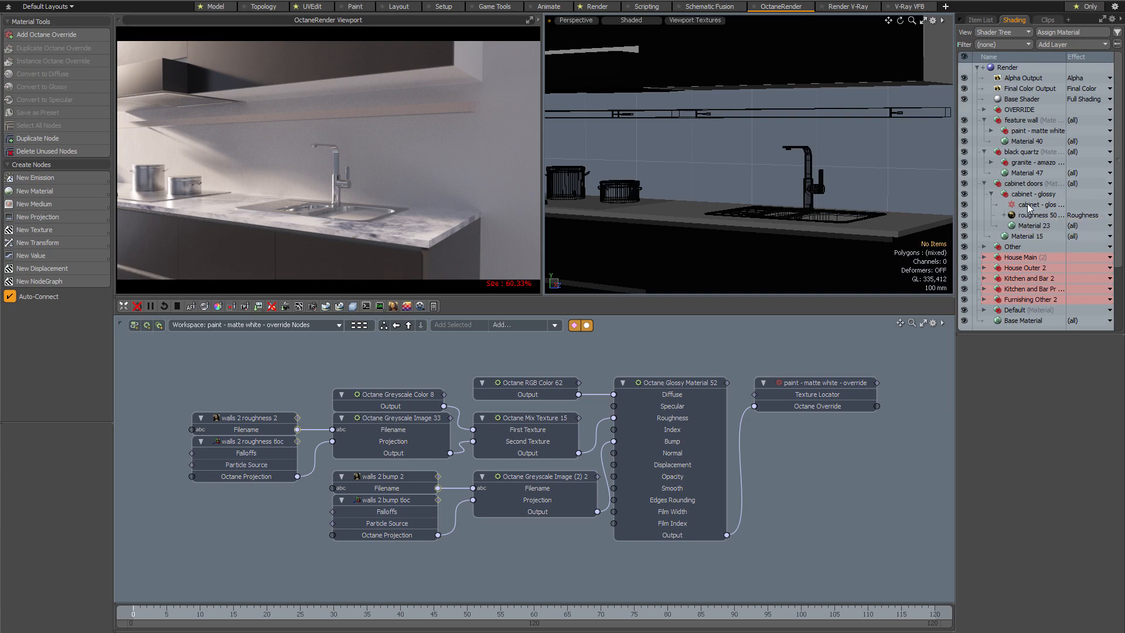
# Step: Load the cabinet - glossy override's node network in the Node Editor
pyautogui.click(1038, 204)
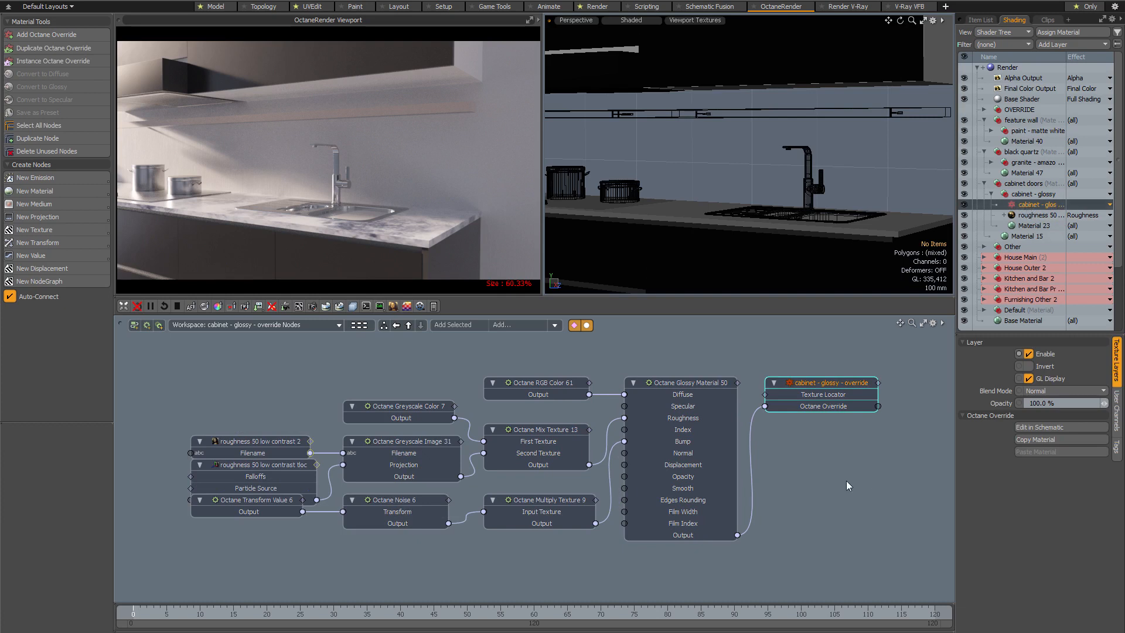
pyautogui.moveTo(421, 373)
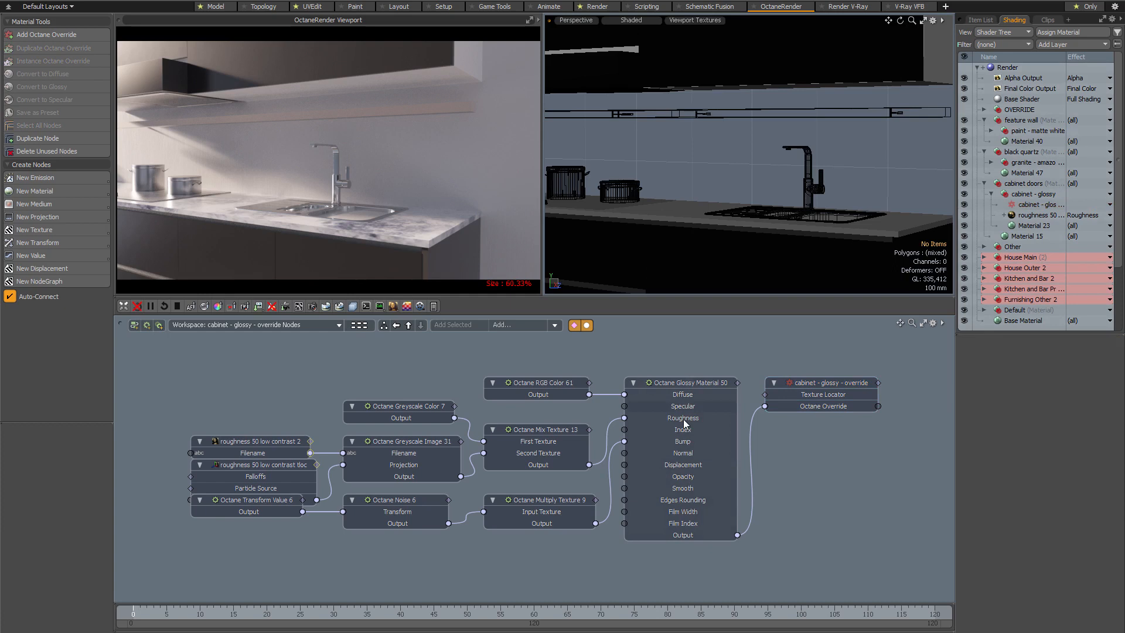
pyautogui.moveTo(678, 393)
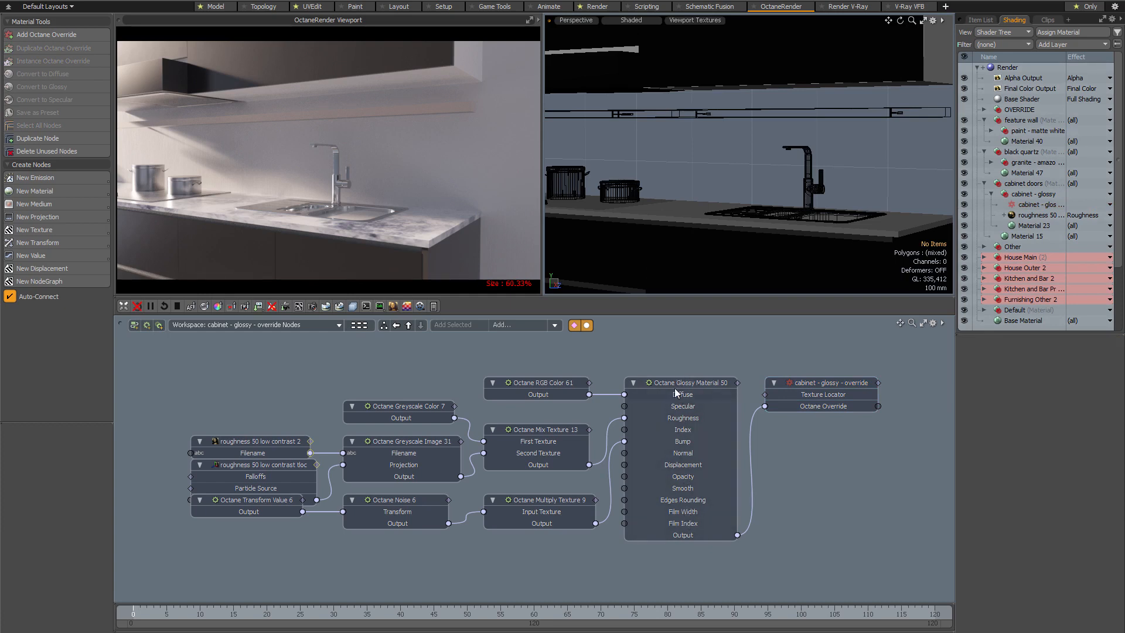
pyautogui.moveTo(687, 415)
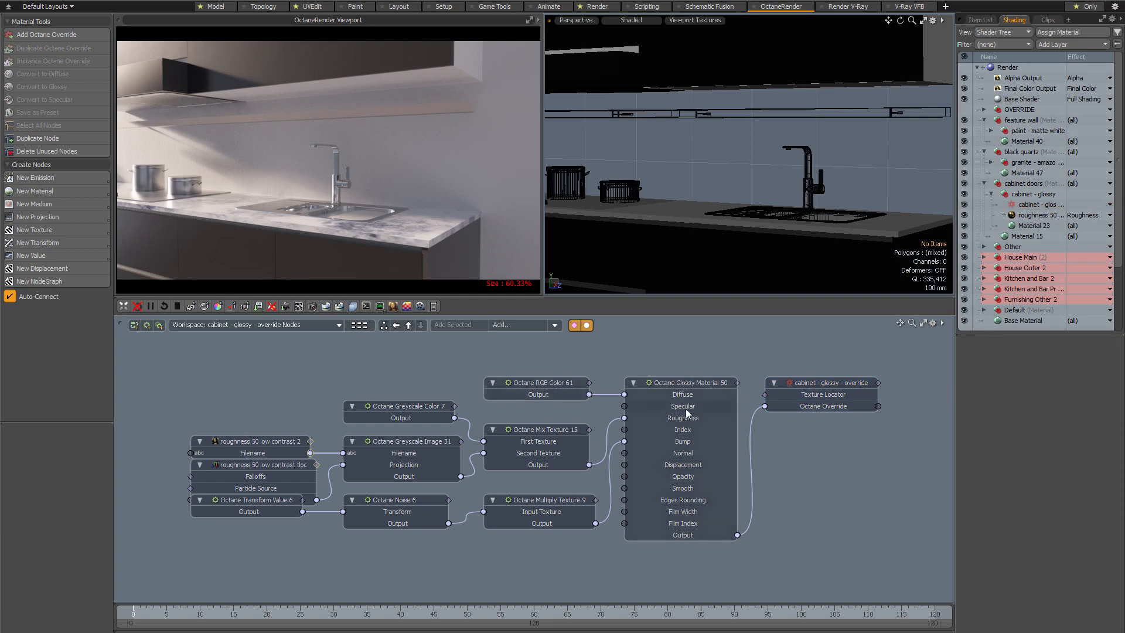
# Step: Set the Octane RGB Color 61 diffuse node to blue-grey 0.32, 0.35, 0.37
pyautogui.click(537, 383)
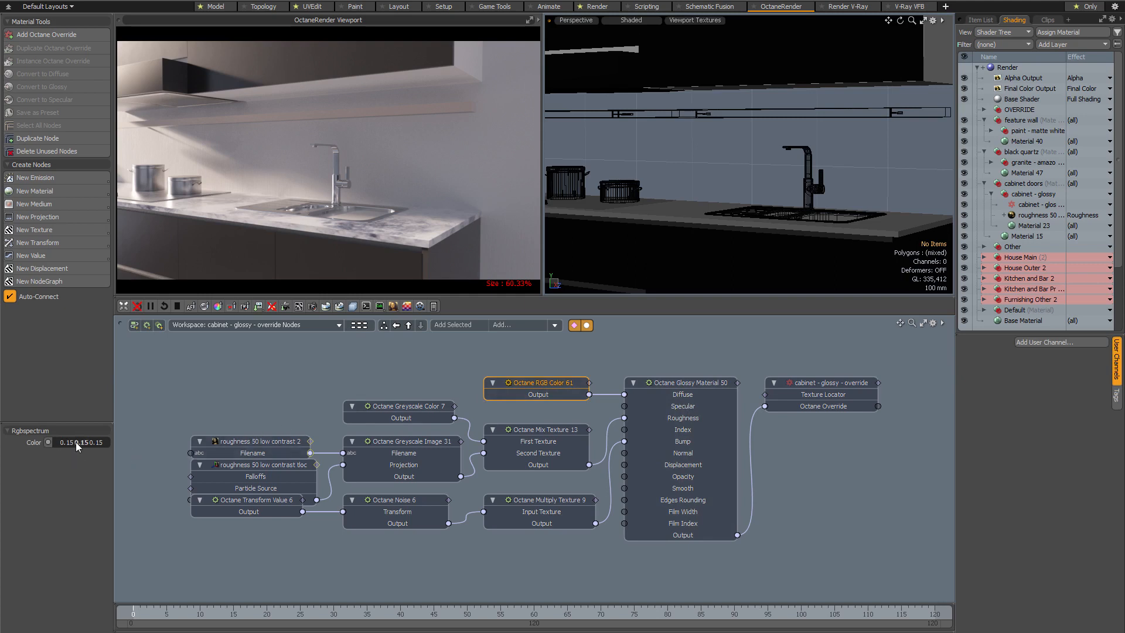
pyautogui.click(47, 442)
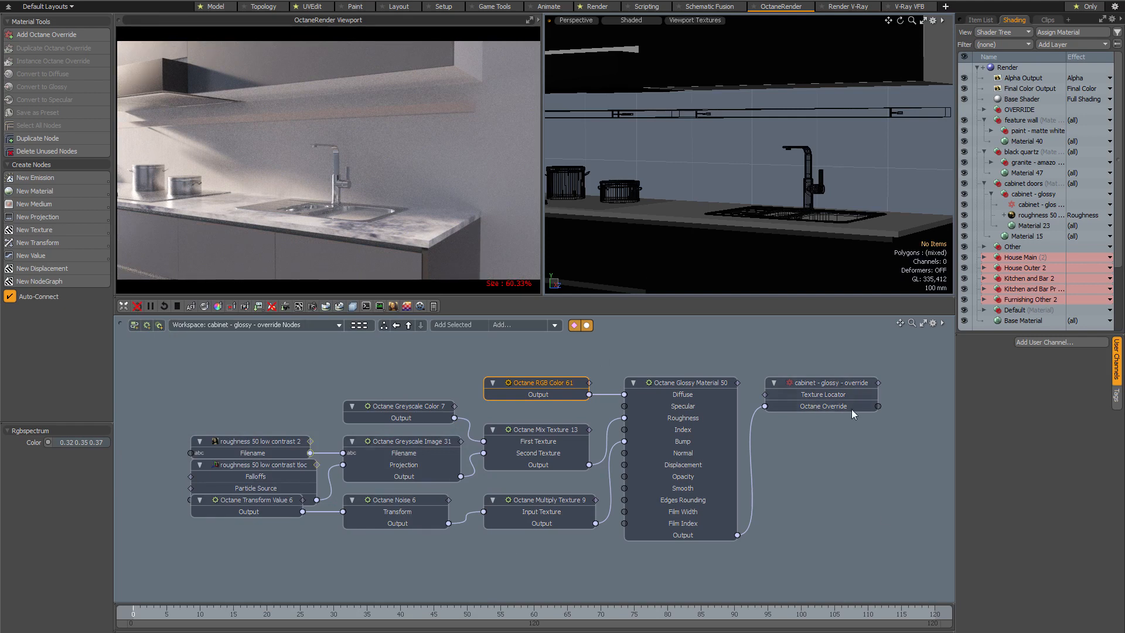
pyautogui.moveTo(710, 361)
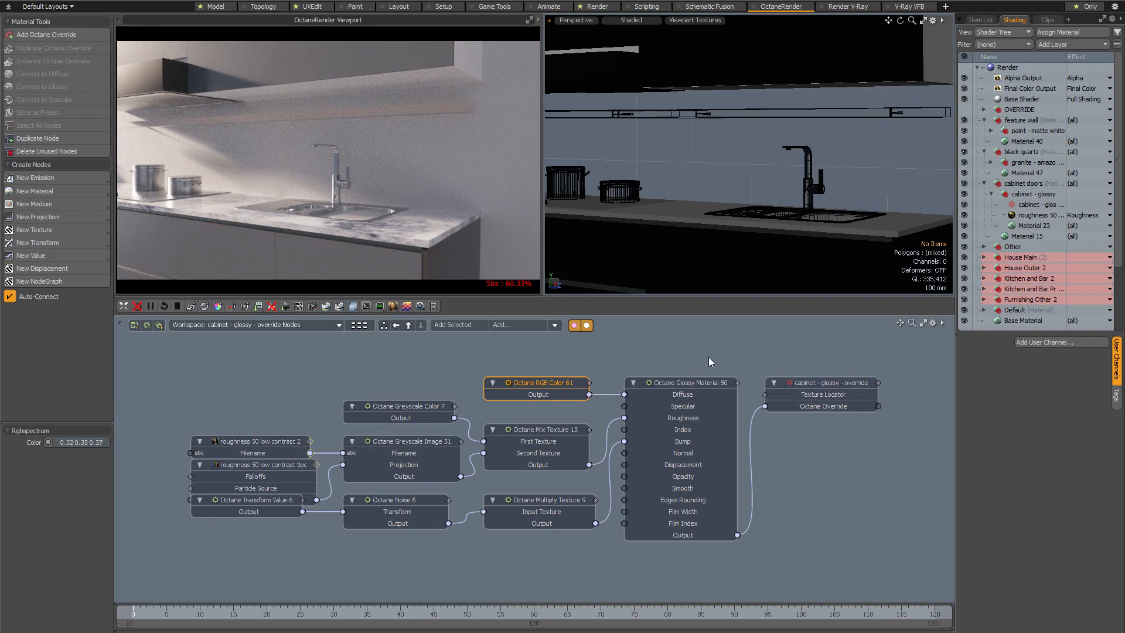